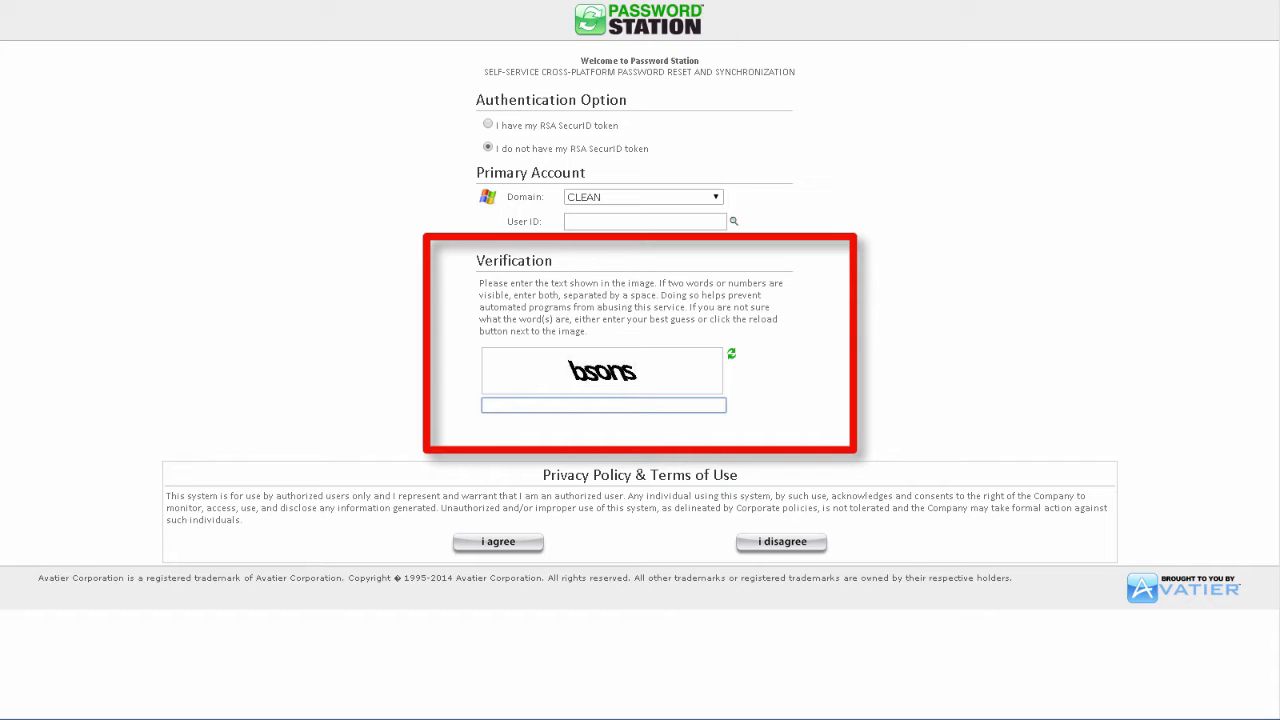
Save the Security options with Enable CAPTCHA checked and both Recaptcha keys entered
click(604, 404)
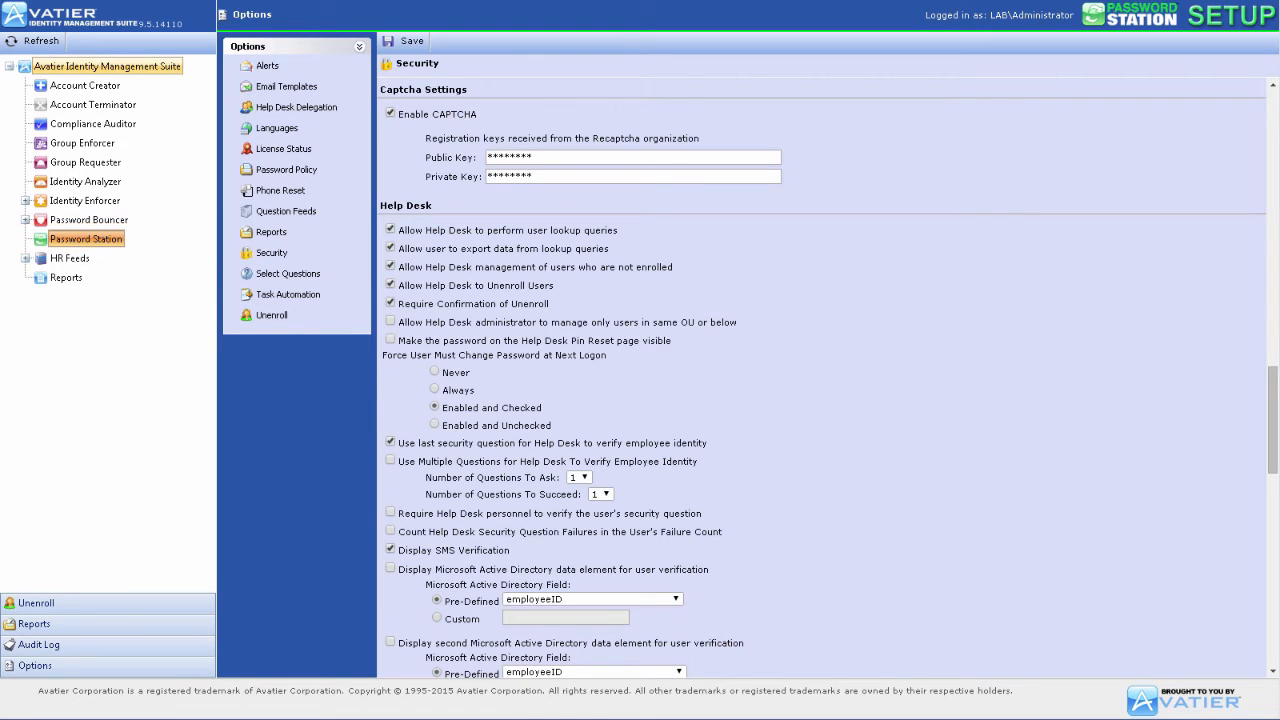
click(272, 252)
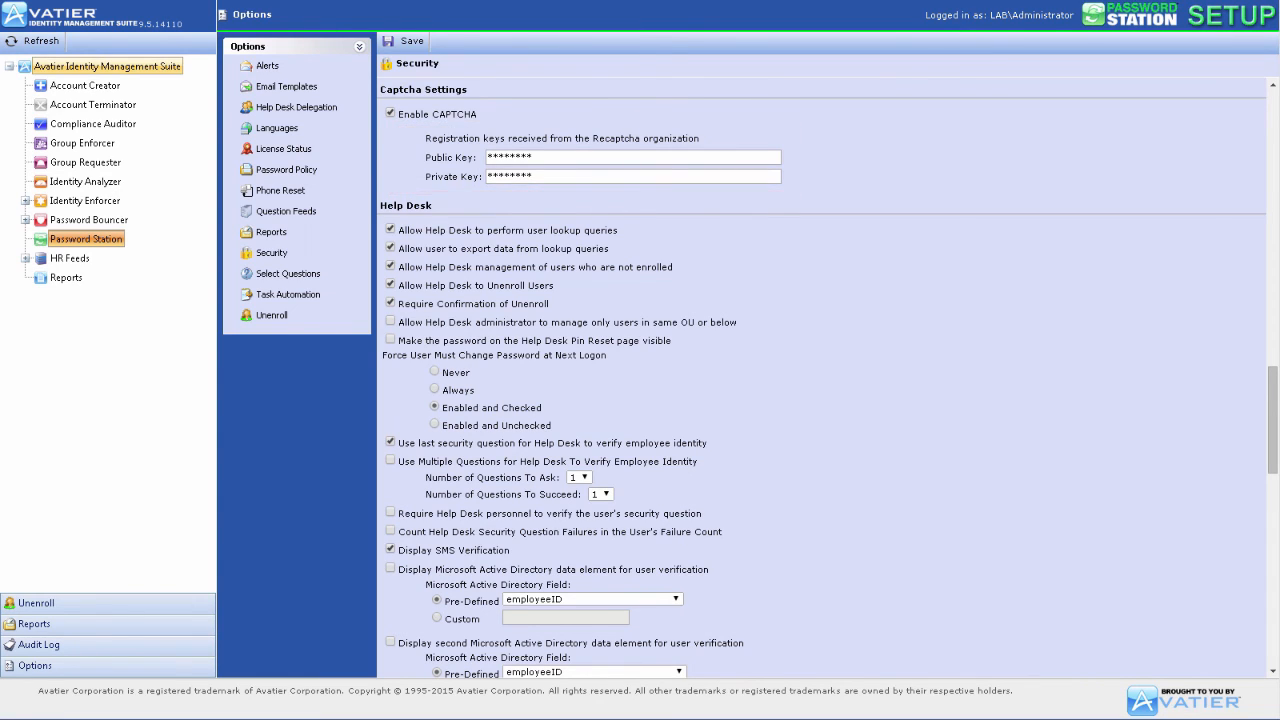
click(404, 40)
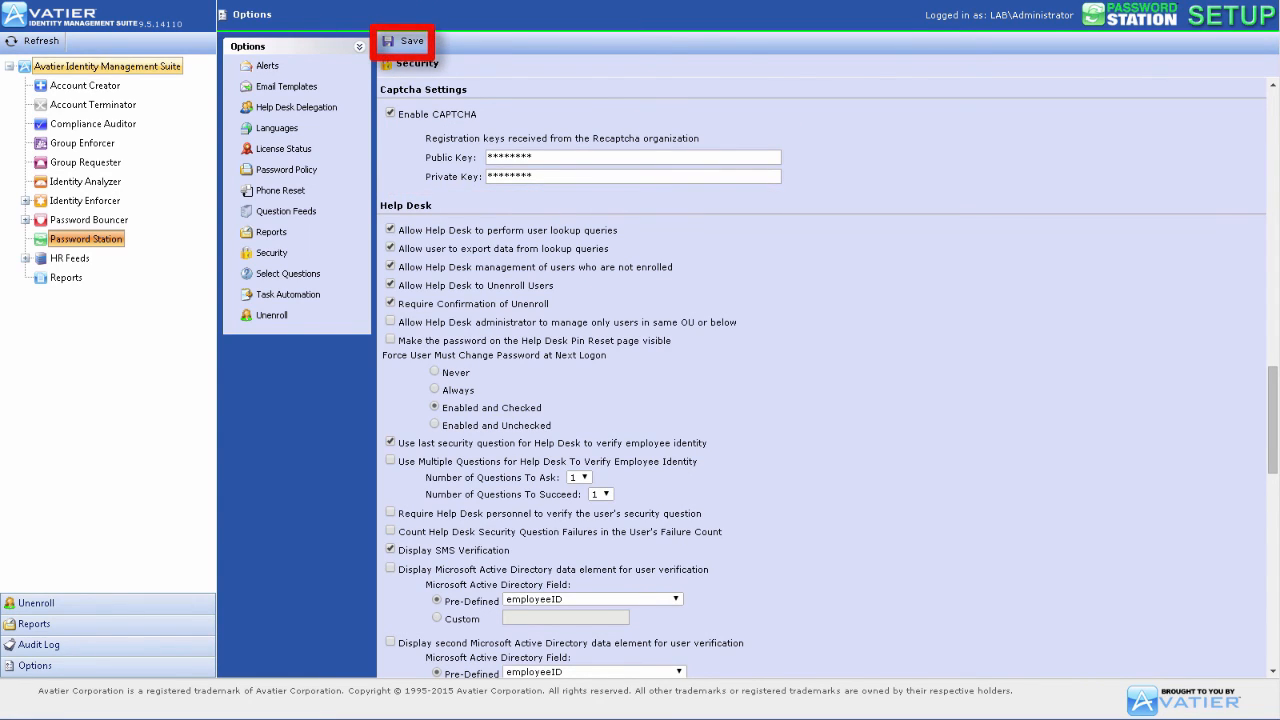